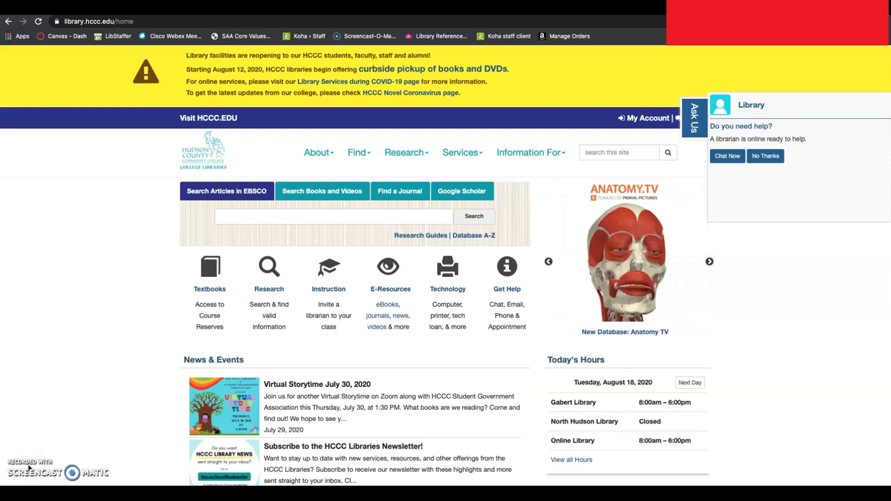
# - Reach the library.hccc.edu A-Z Databases: Newspapers list and bring the New York Times entries into view
pyautogui.click(709, 262)
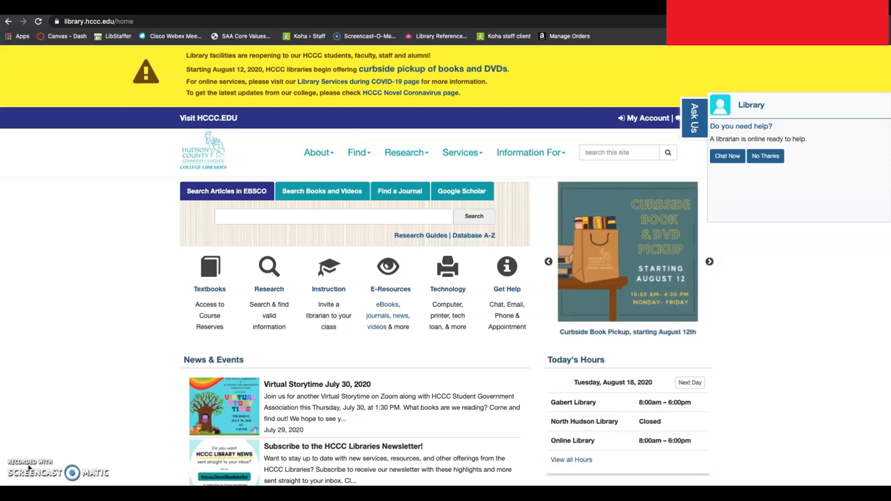
pyautogui.click(710, 262)
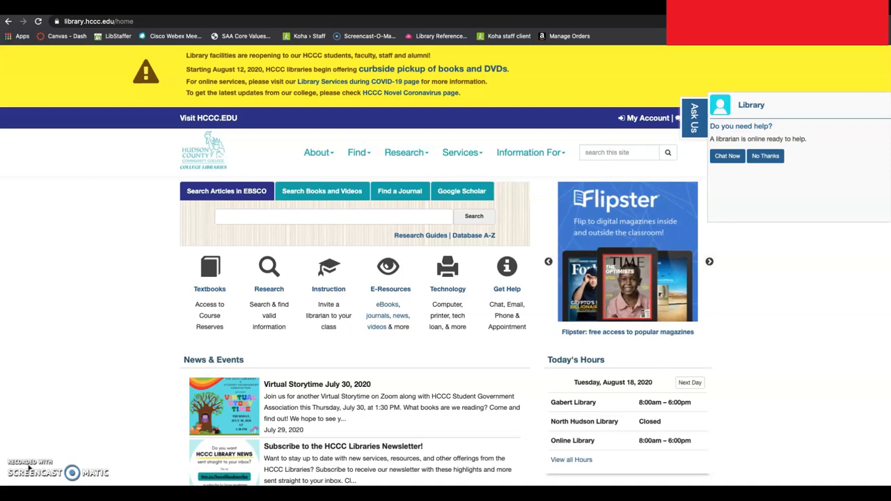
pyautogui.click(710, 261)
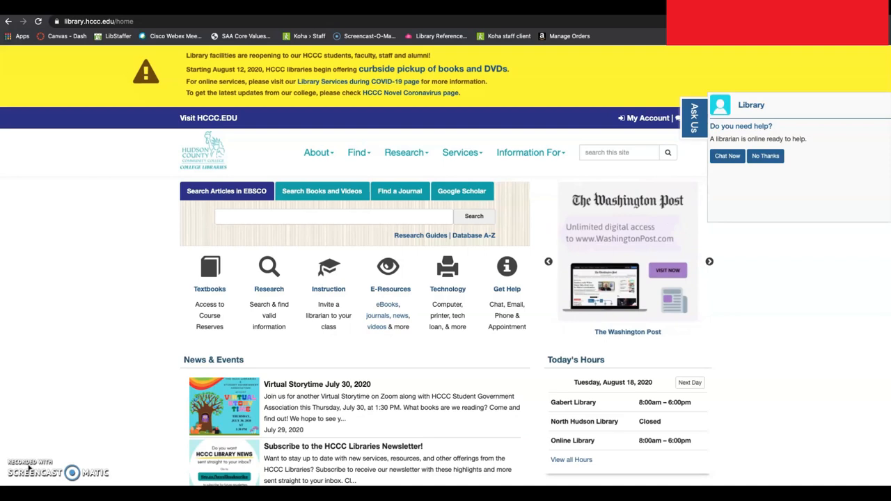
pyautogui.click(709, 262)
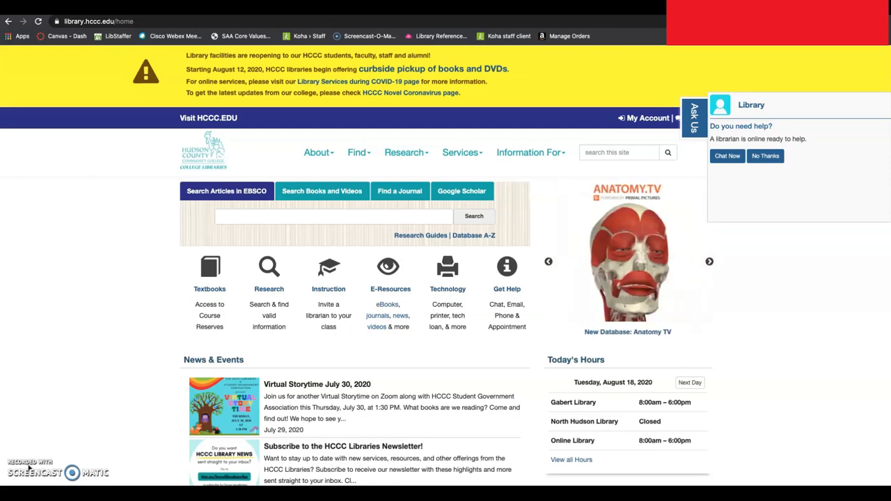
pyautogui.click(710, 262)
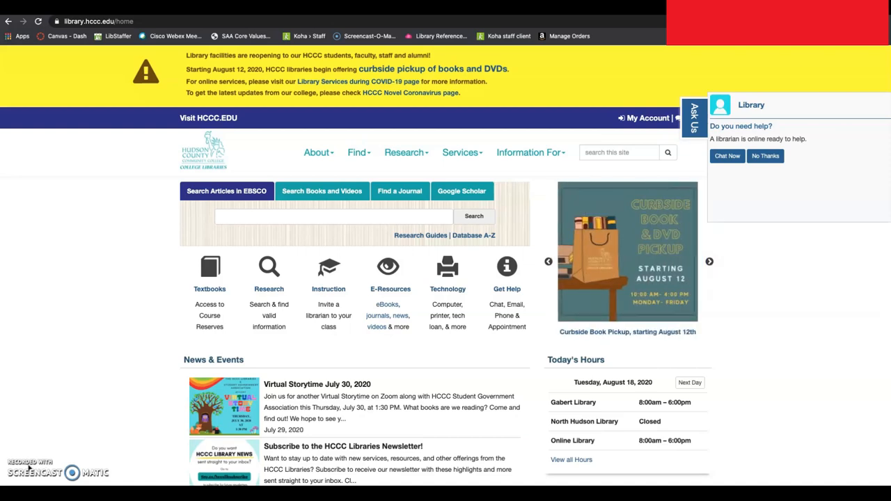
pyautogui.click(709, 262)
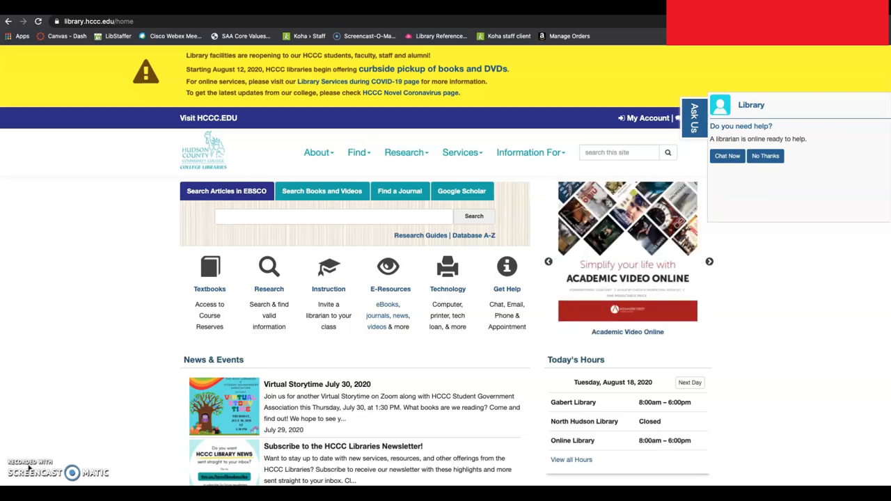
pyautogui.click(710, 261)
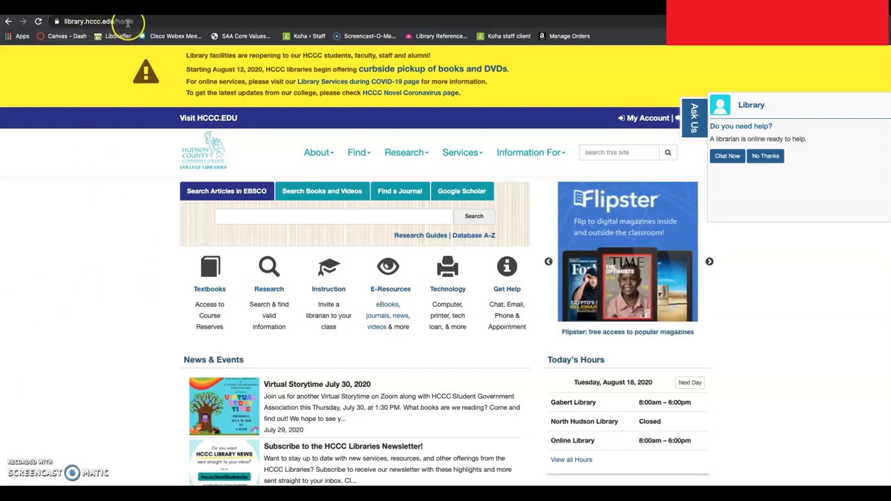
pyautogui.click(710, 261)
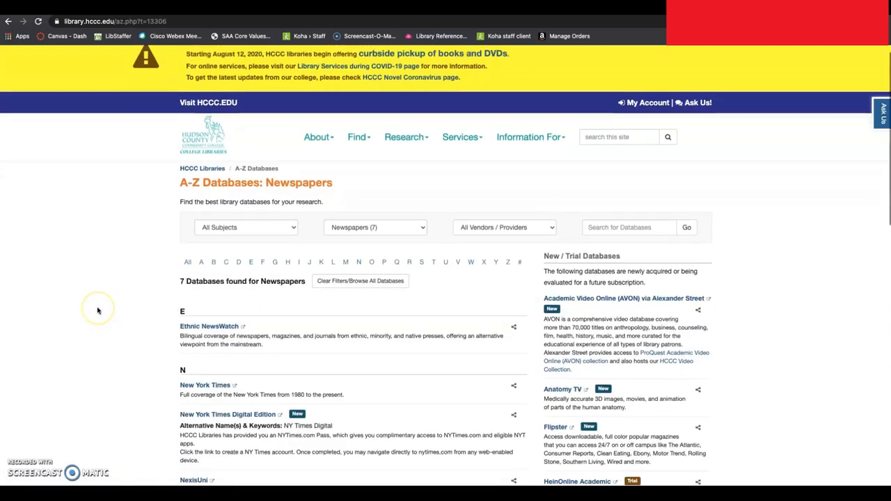
pyautogui.scroll(-3)
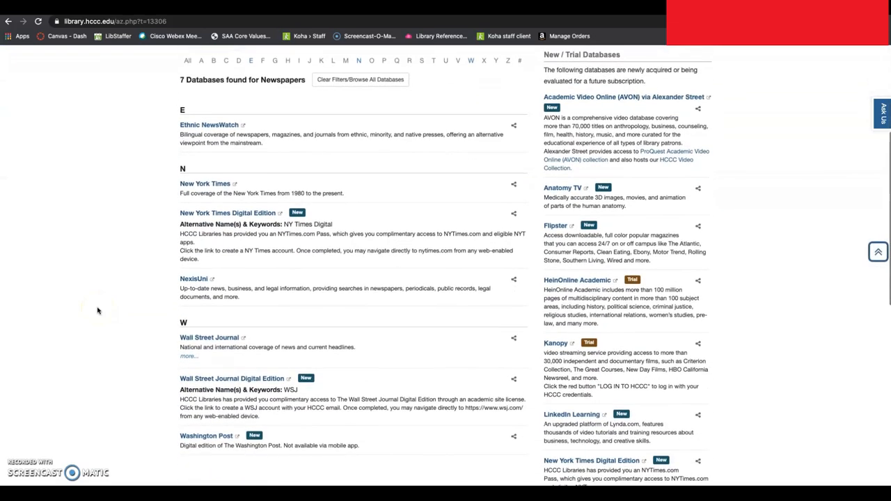
pyautogui.scroll(-3)
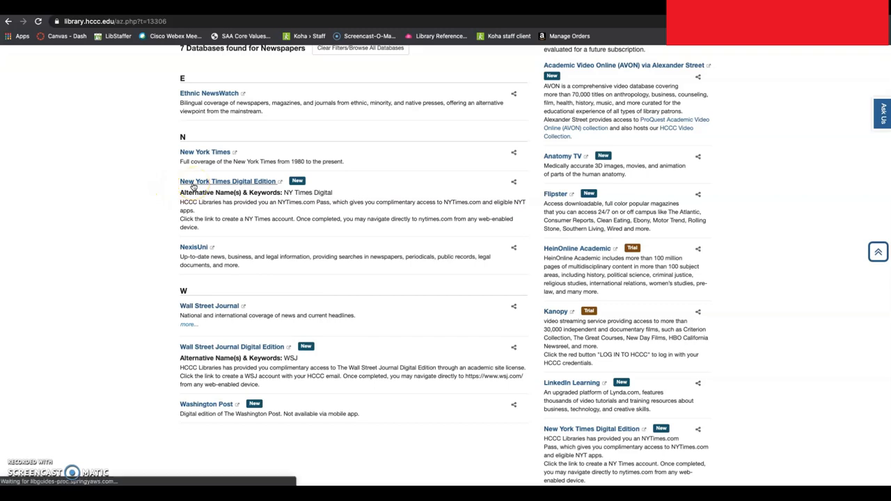
# - Follow the New York Times Digital Edition link and submit the HCCC off-campus login to reach the NYTimes.com Pass welcome page
pyautogui.click(228, 181)
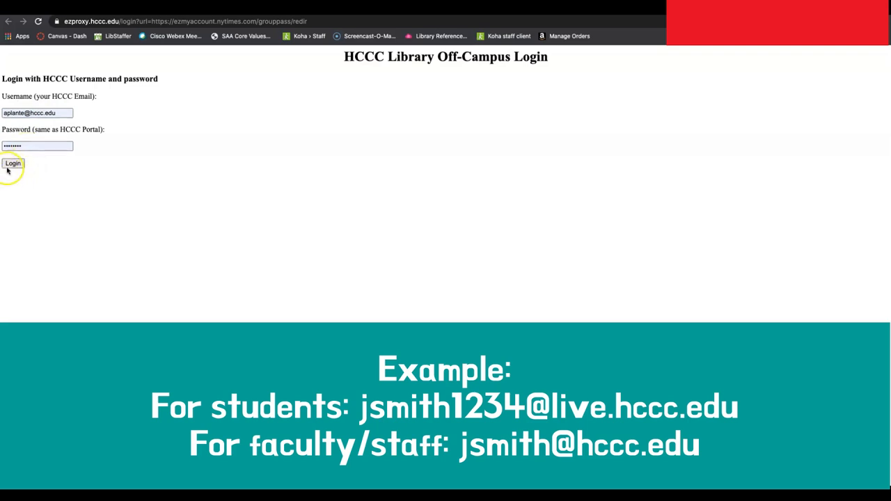
pyautogui.click(13, 163)
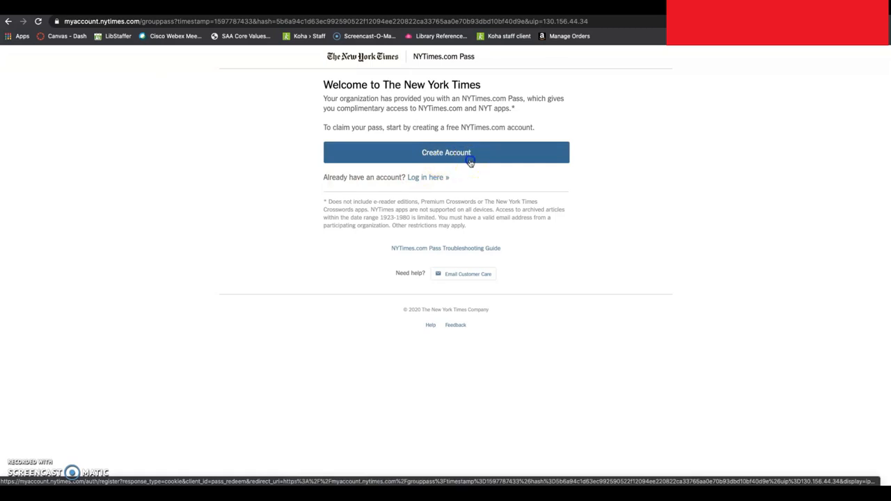
pyautogui.click(445, 152)
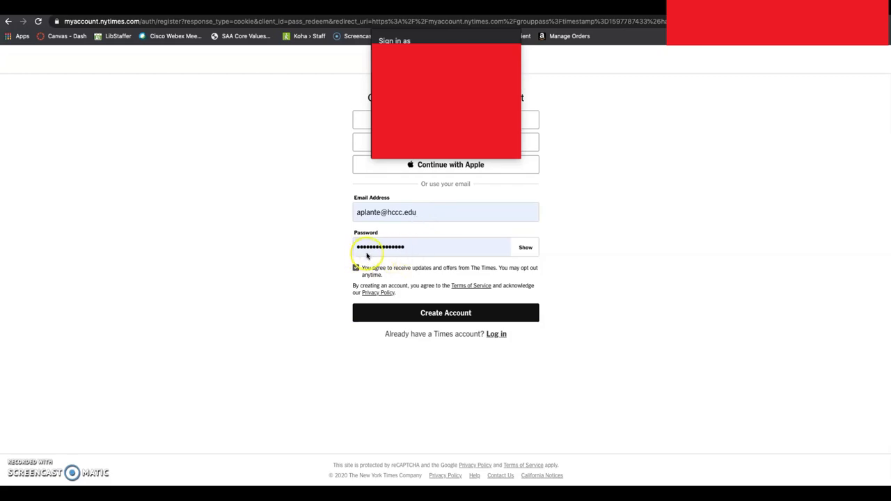
pyautogui.click(356, 267)
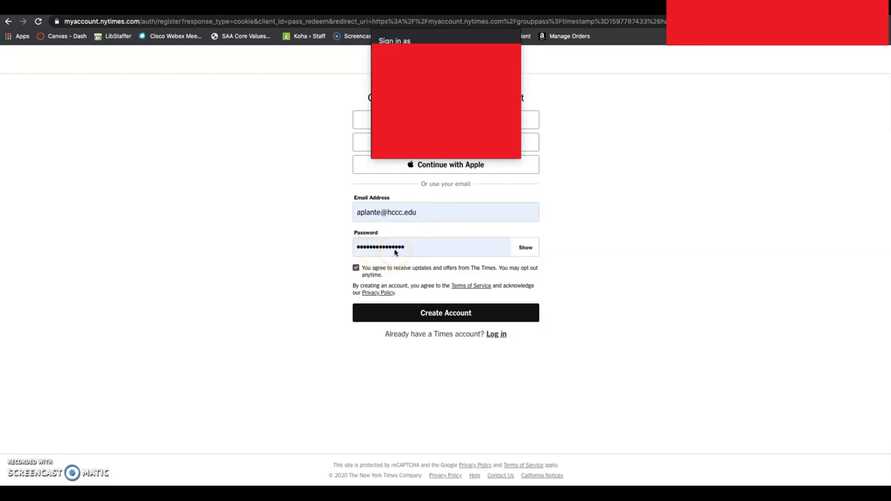
pyautogui.moveTo(304, 248)
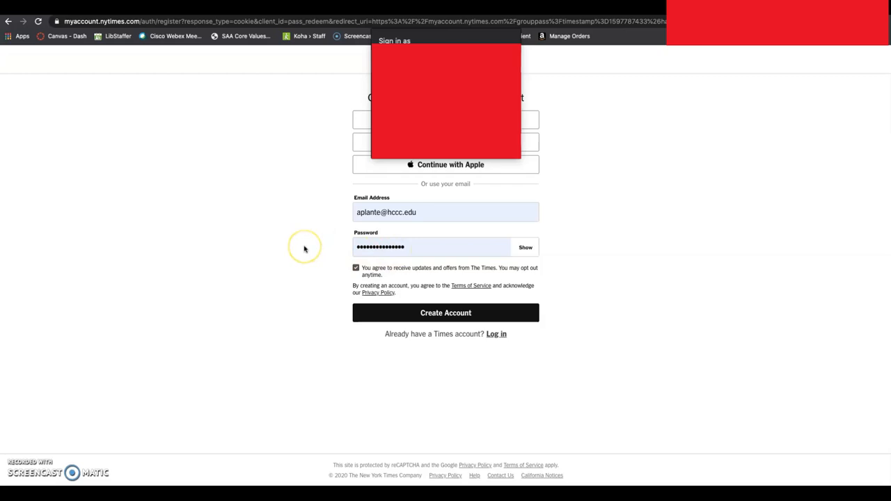
pyautogui.moveTo(303, 248)
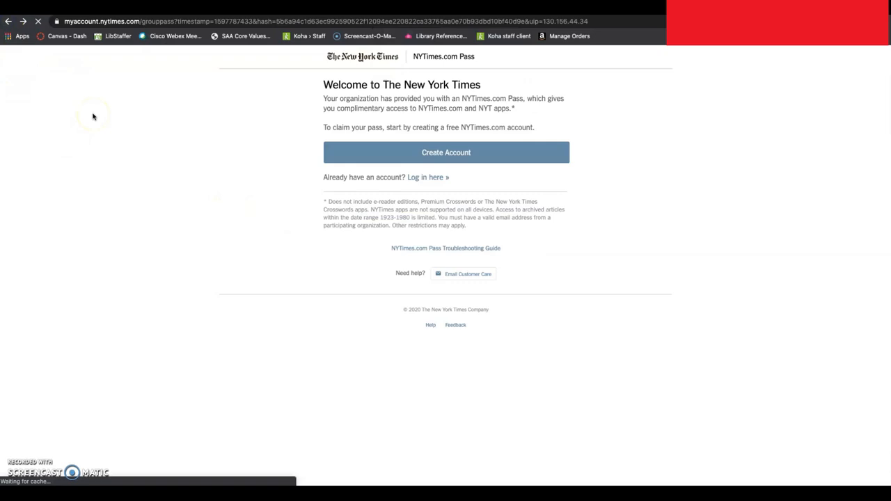
pyautogui.moveTo(277, 209)
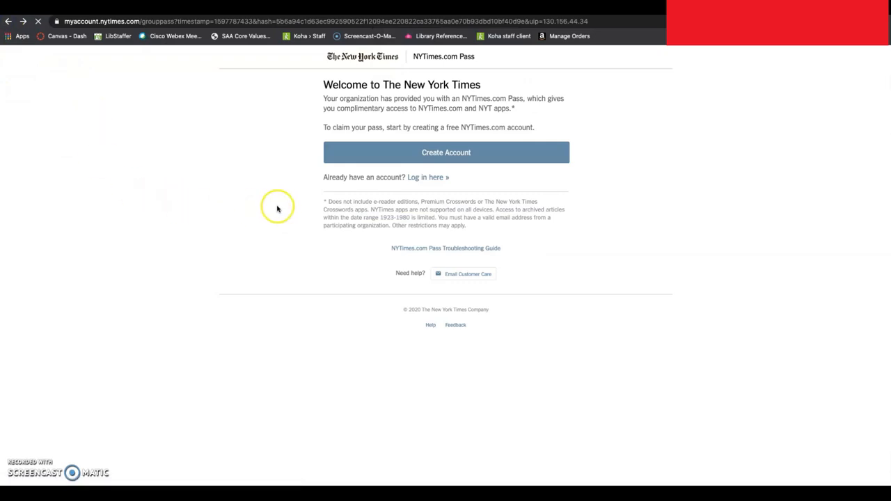
pyautogui.moveTo(423, 189)
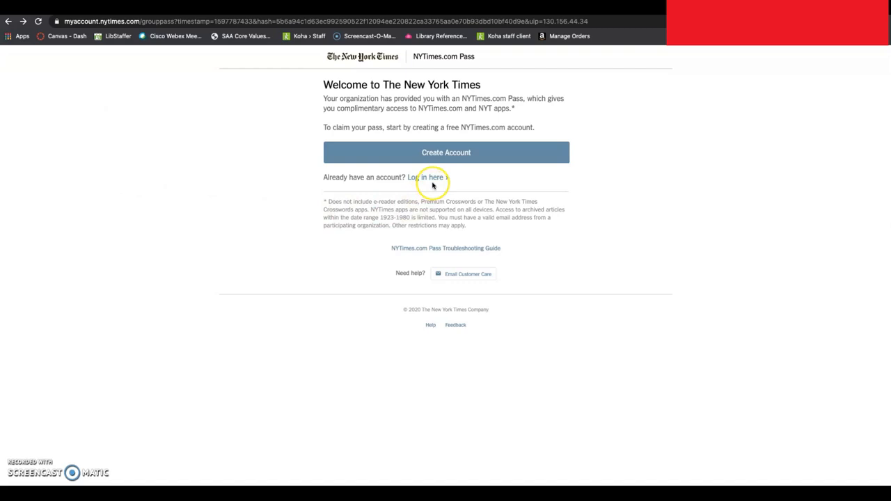
# - Log in with the existing Times account using the saved email and password until the 'Pass Is Still Active' page appears
pyautogui.click(430, 177)
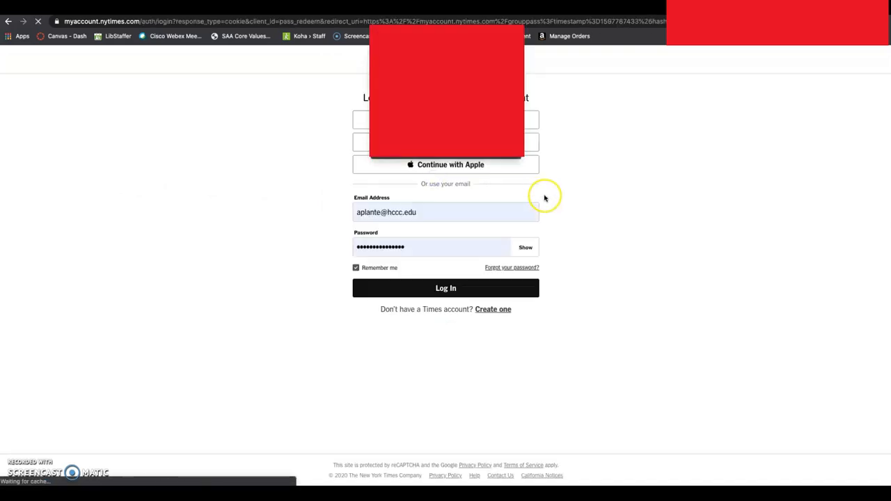
pyautogui.moveTo(471, 198)
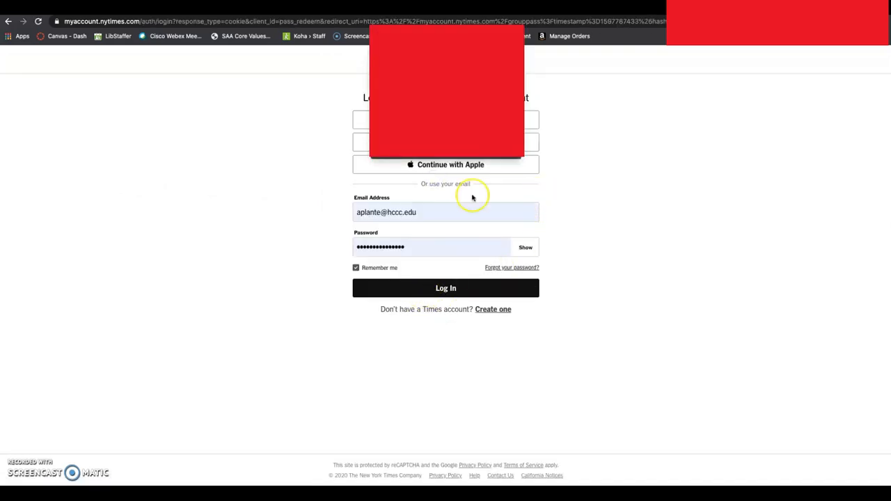
pyautogui.click(446, 288)
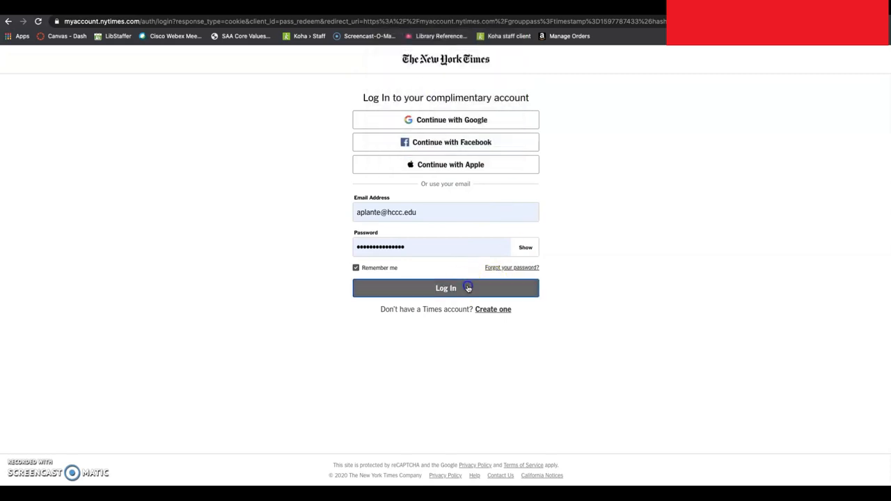
pyautogui.click(446, 287)
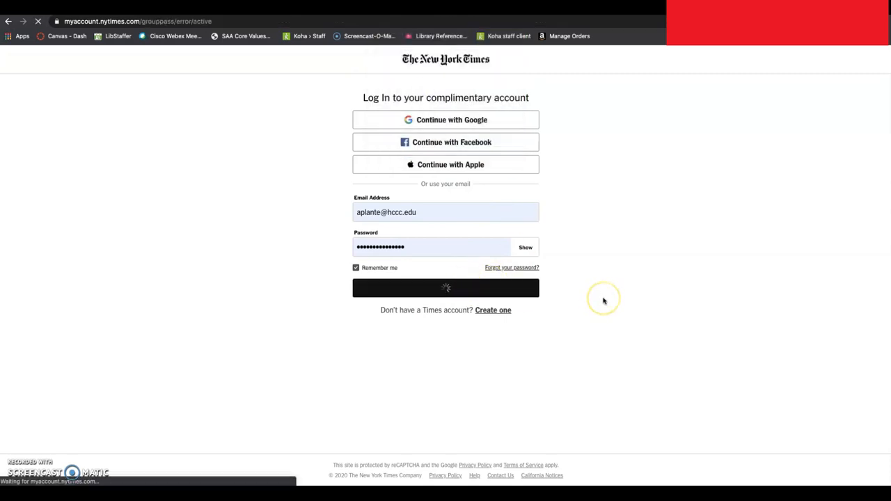
pyautogui.click(445, 287)
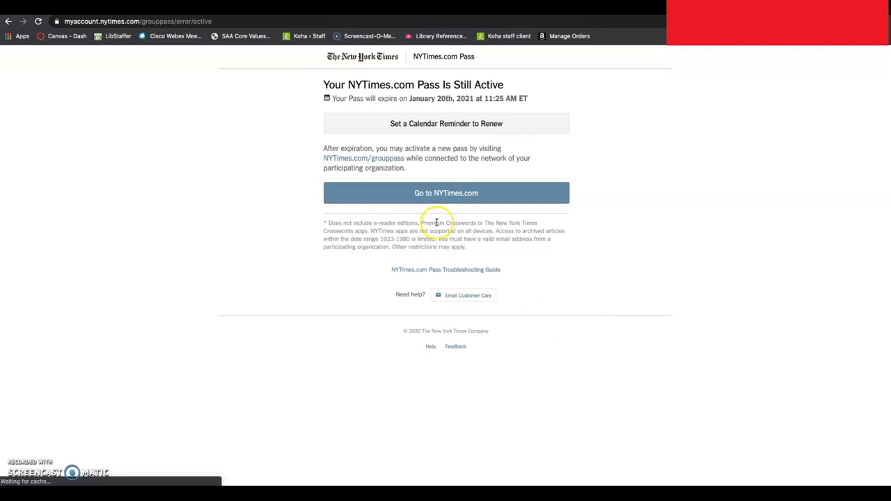
# - Continue from the active pass to the nytimes.com front page and browse its headlines
pyautogui.click(445, 192)
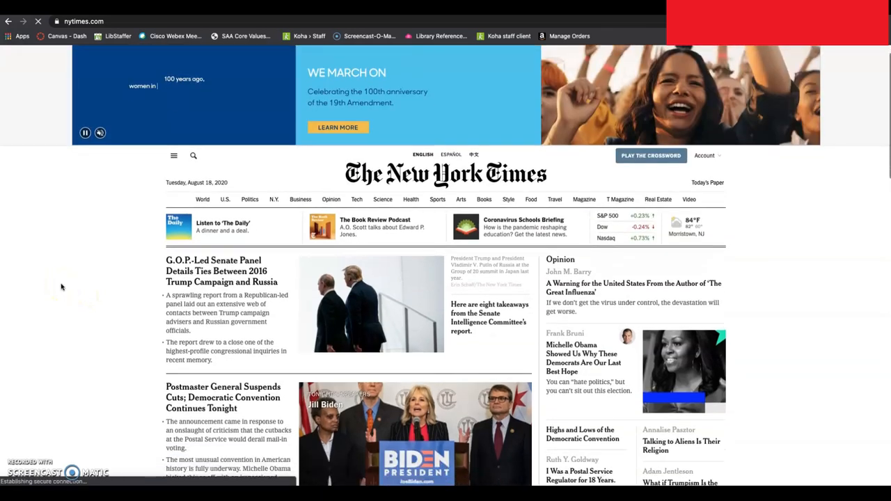
pyautogui.scroll(-3)
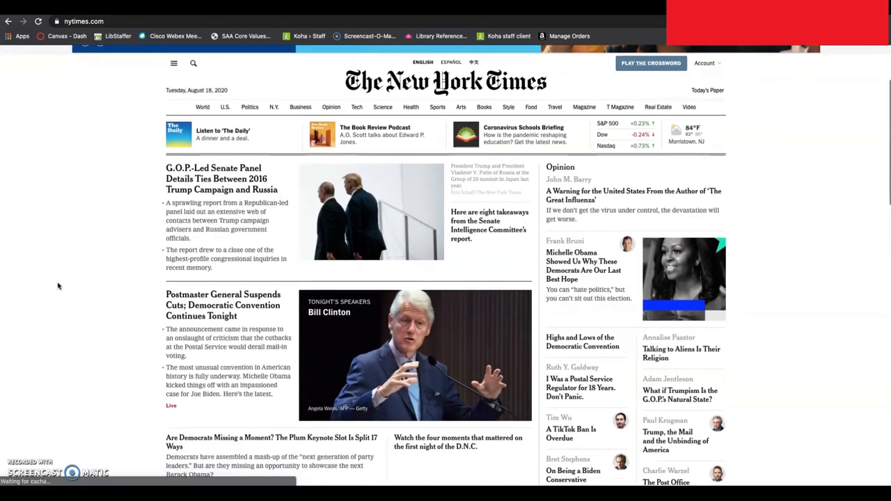
pyautogui.scroll(3)
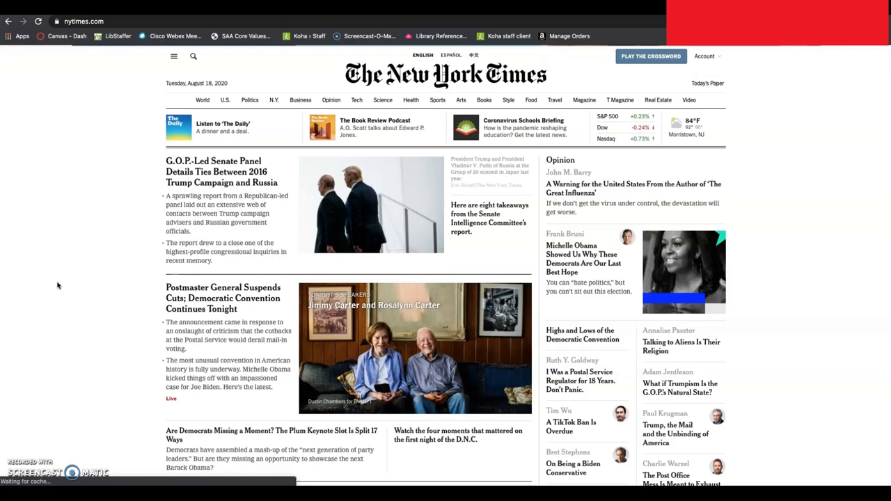
pyautogui.scroll(-3)
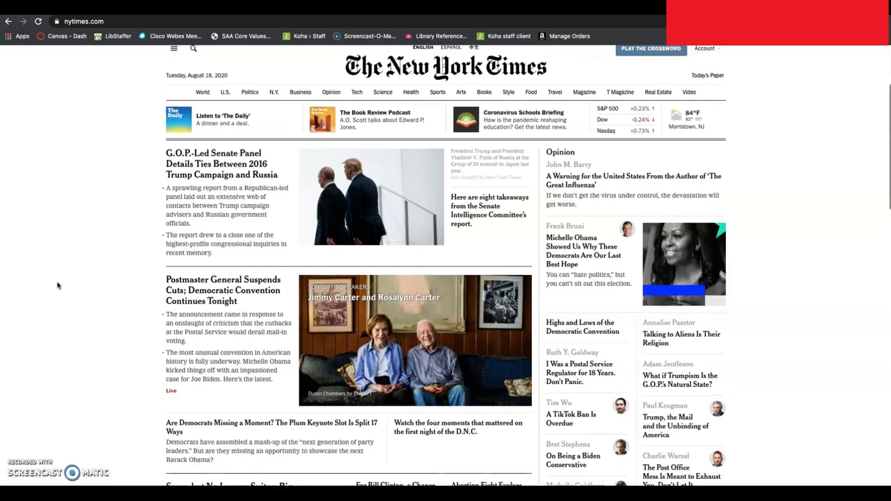
pyautogui.scroll(-3)
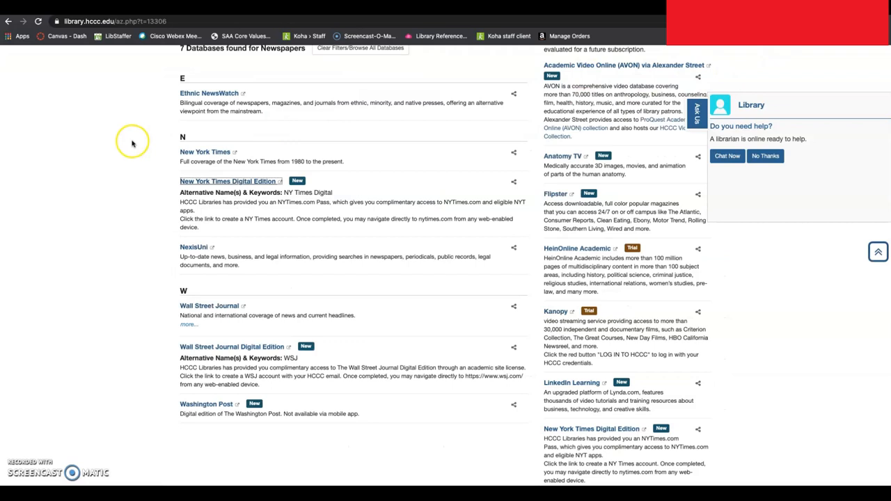
pyautogui.moveTo(132, 142)
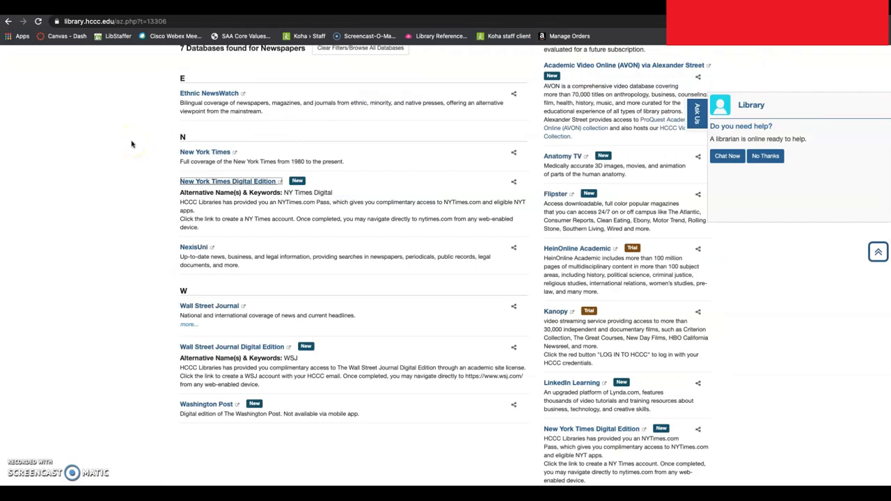
pyautogui.moveTo(130, 373)
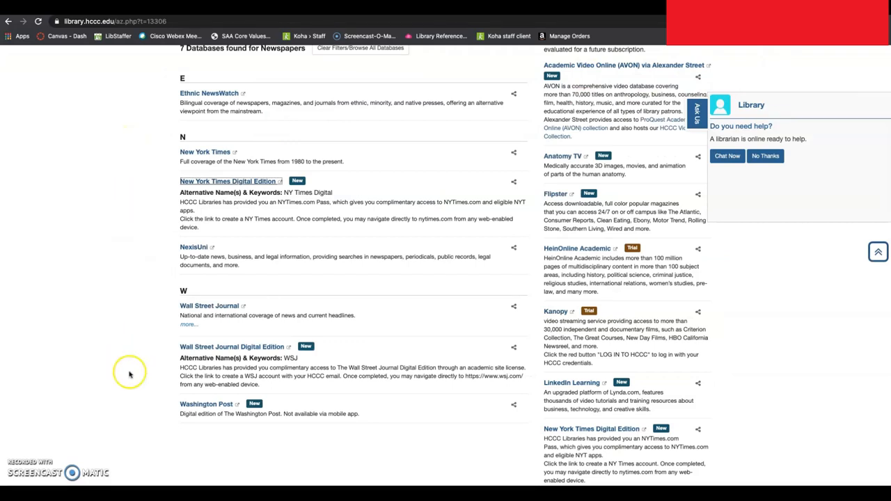
pyautogui.moveTo(231, 345)
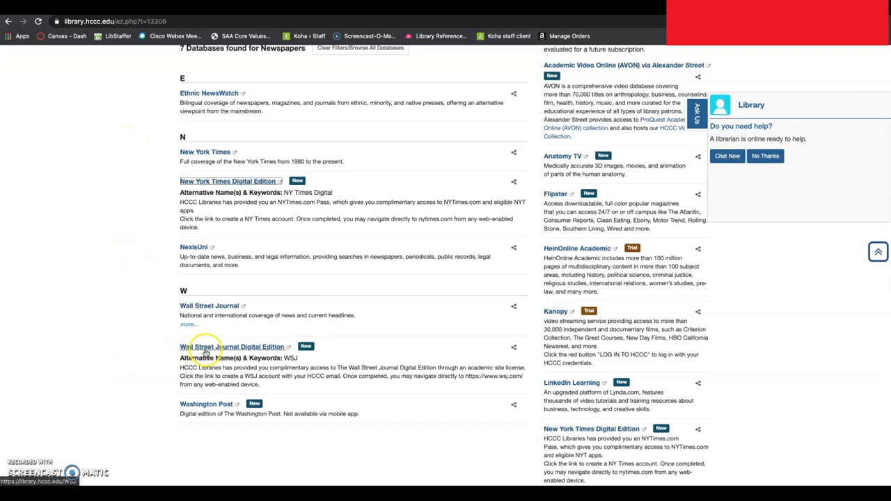
# - Follow the Wall Street Journal Digital Edition link and sign in with the existing college account to the welcome-back confirmation
pyautogui.click(231, 346)
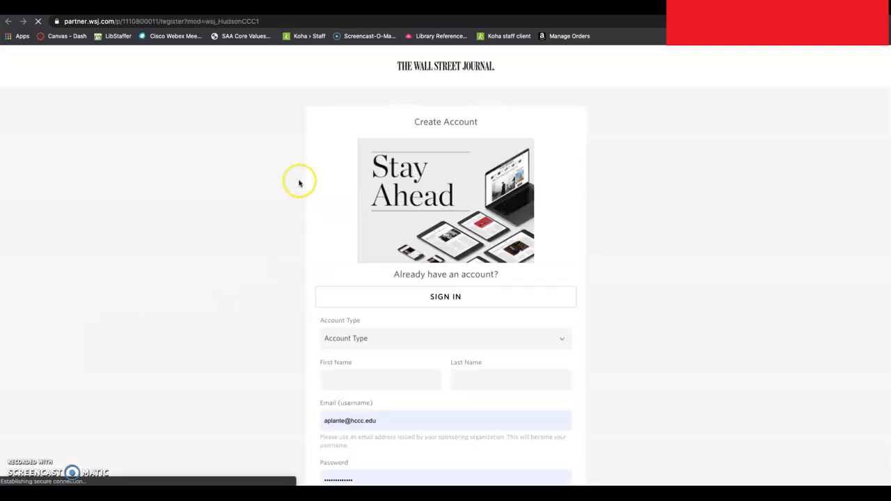
pyautogui.scroll(-3)
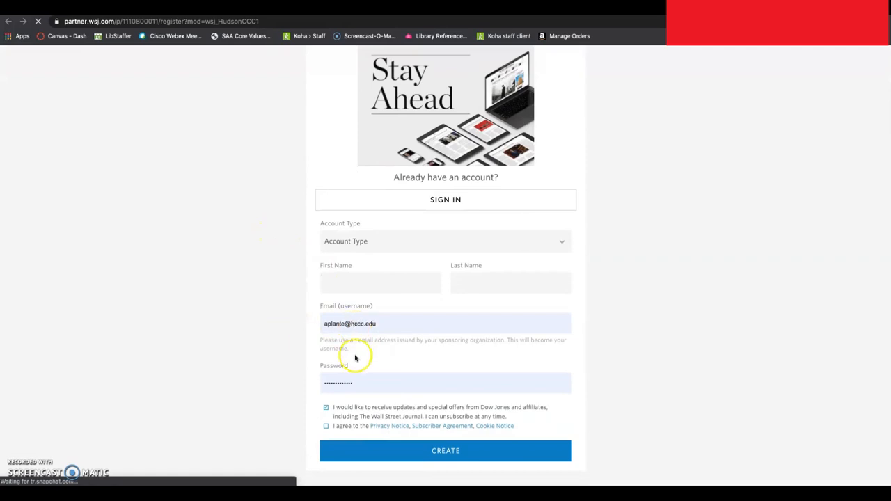
pyautogui.moveTo(359, 352)
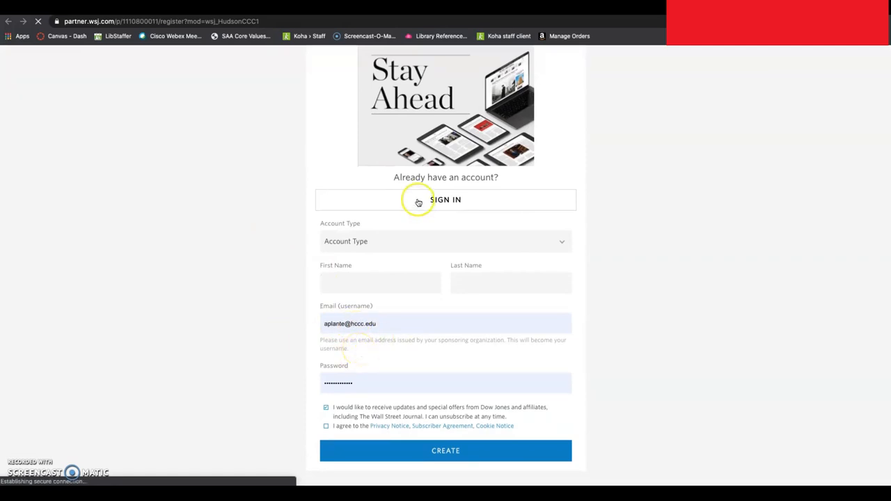
pyautogui.moveTo(312, 300)
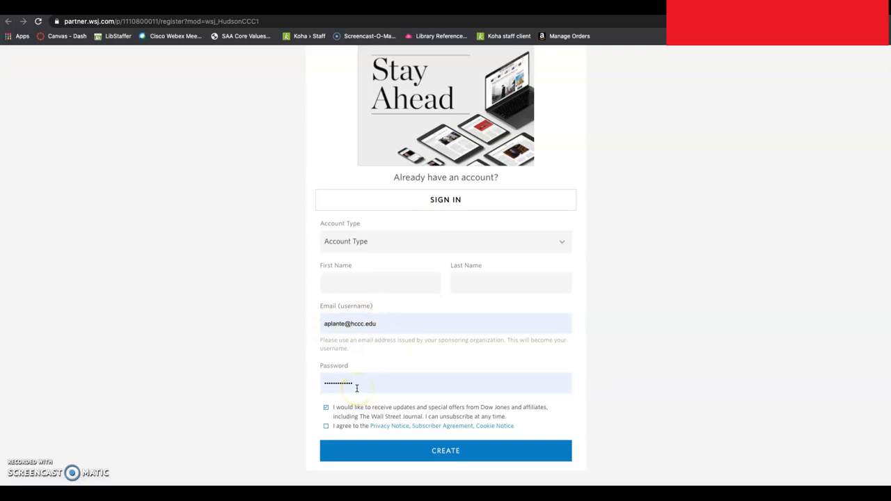
pyautogui.moveTo(459, 256)
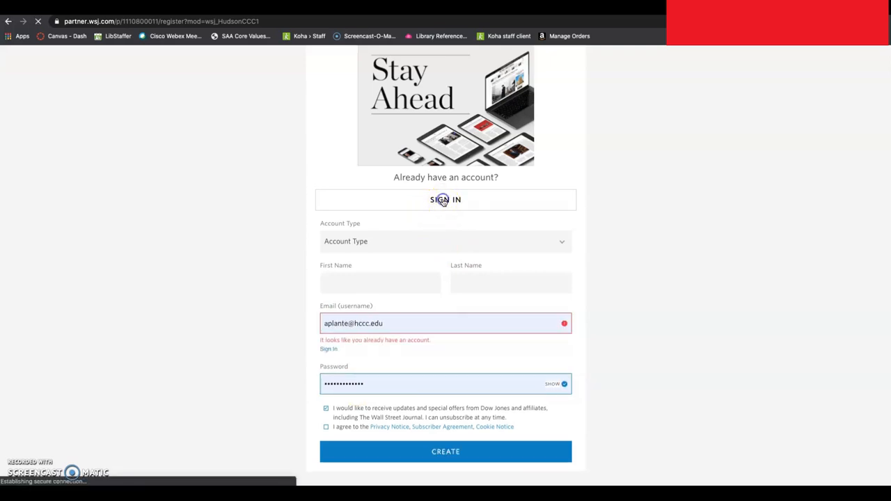
pyautogui.click(445, 200)
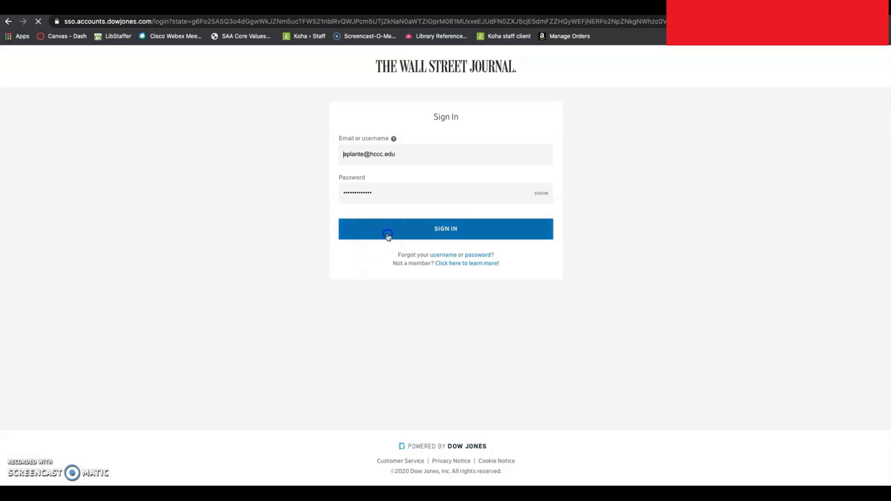
pyautogui.click(445, 228)
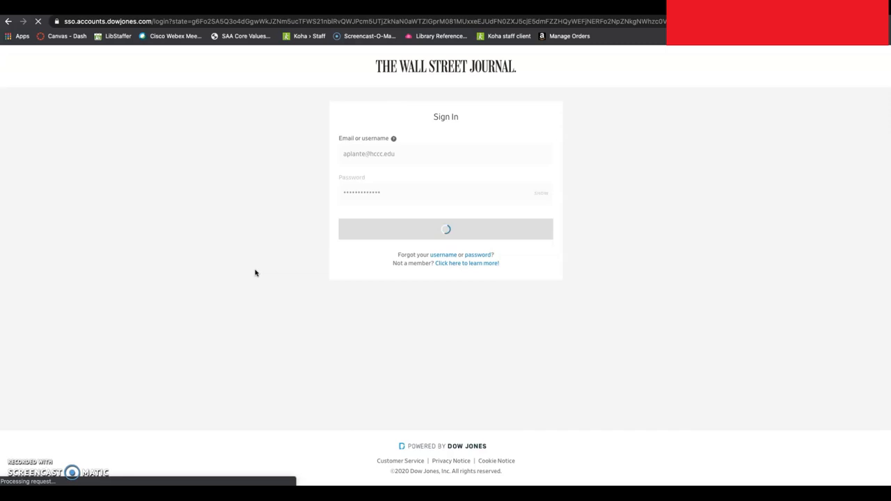
pyautogui.click(445, 228)
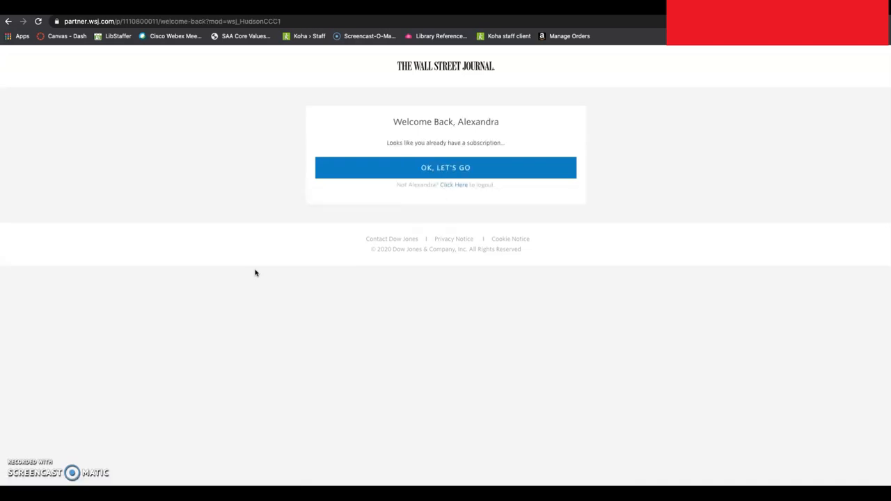
# - Confirm 'OK, LET'S GO' on the Welcome Back page to load the signed-in wsj.com homepage
pyautogui.click(446, 167)
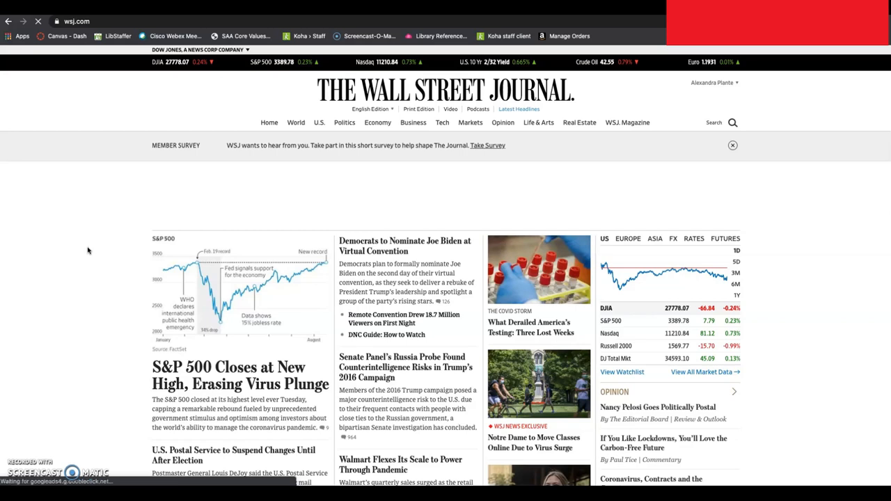
pyautogui.moveTo(81, 251)
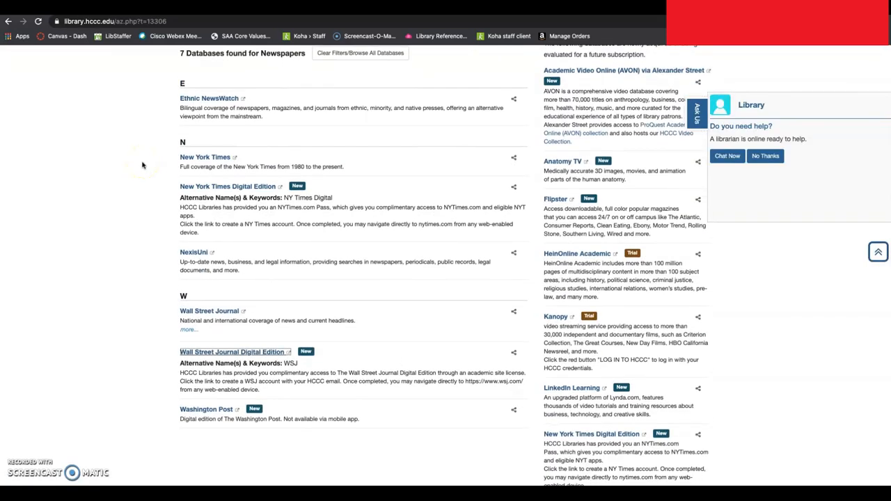
pyautogui.moveTo(117, 320)
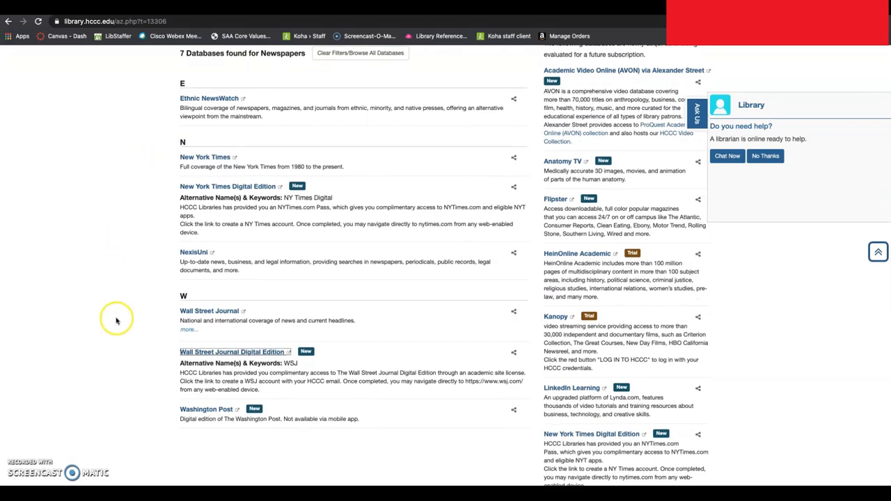
pyautogui.moveTo(206, 409)
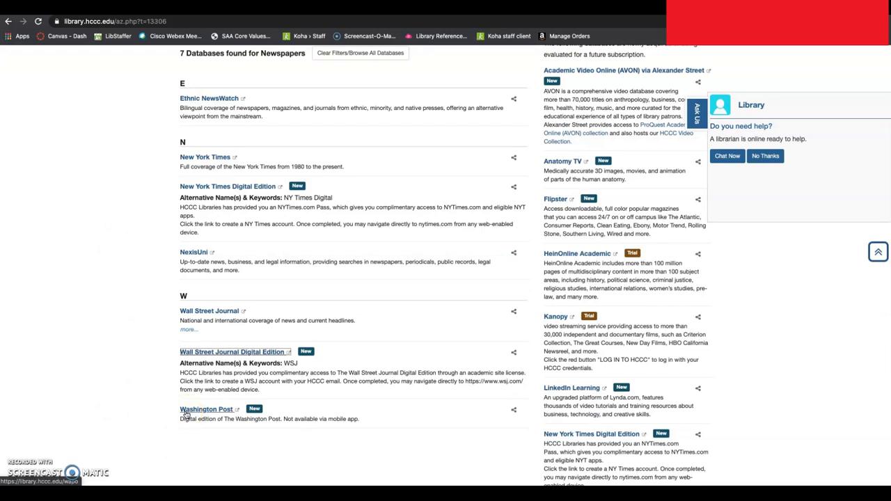
pyautogui.moveTo(162, 412)
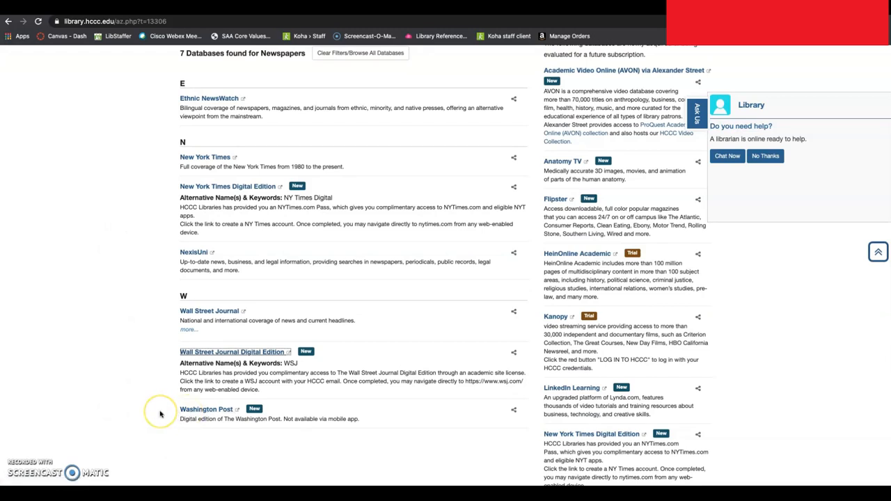
pyautogui.moveTo(160, 415)
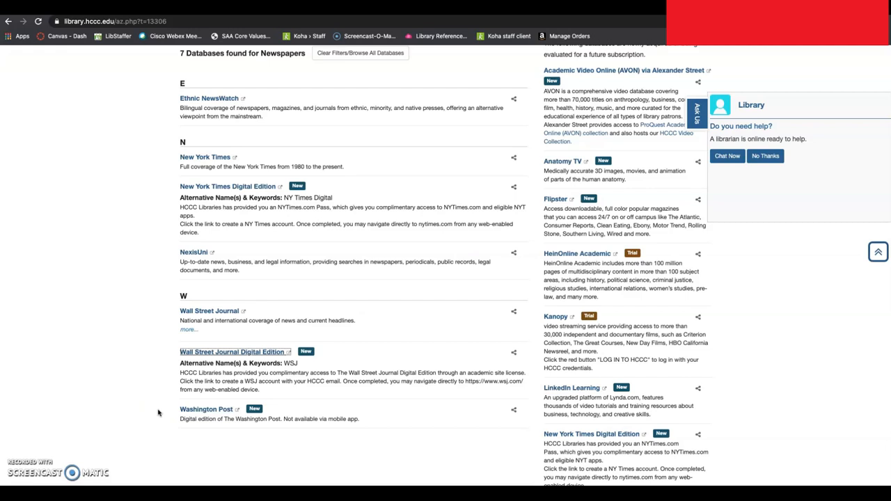
# - Follow the Washington Post link through ezproxy.hccc.edu and browse down and back up its front-page headlines
pyautogui.click(206, 409)
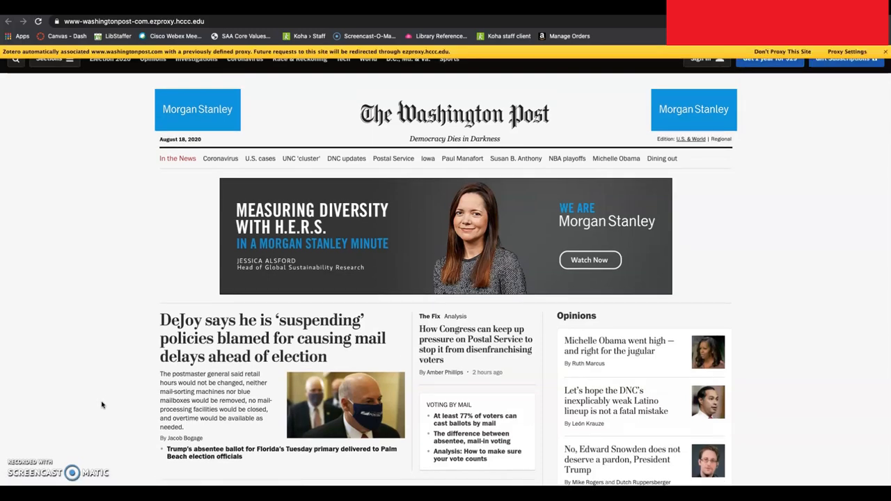
pyautogui.moveTo(76, 349)
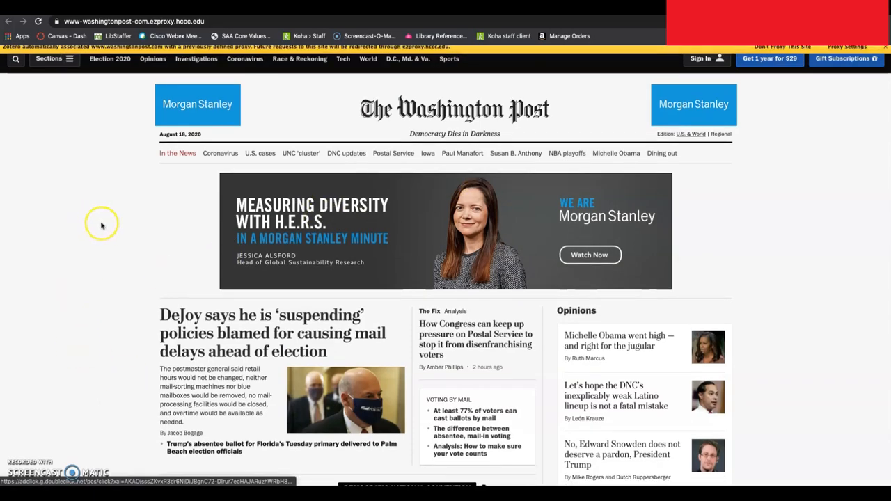
pyautogui.scroll(-3)
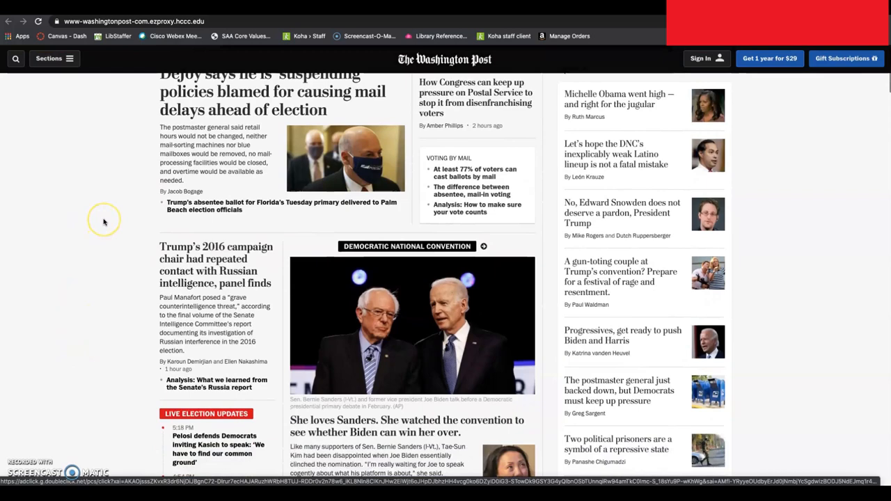
pyautogui.scroll(-3)
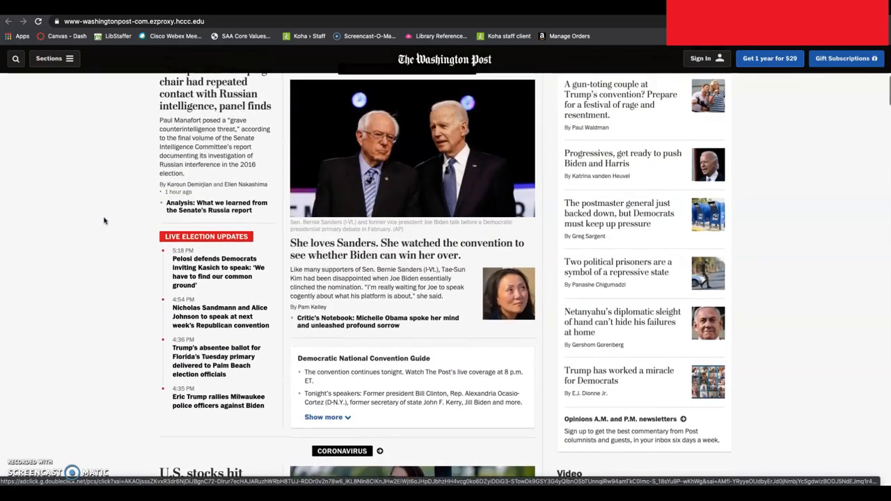
pyautogui.scroll(3)
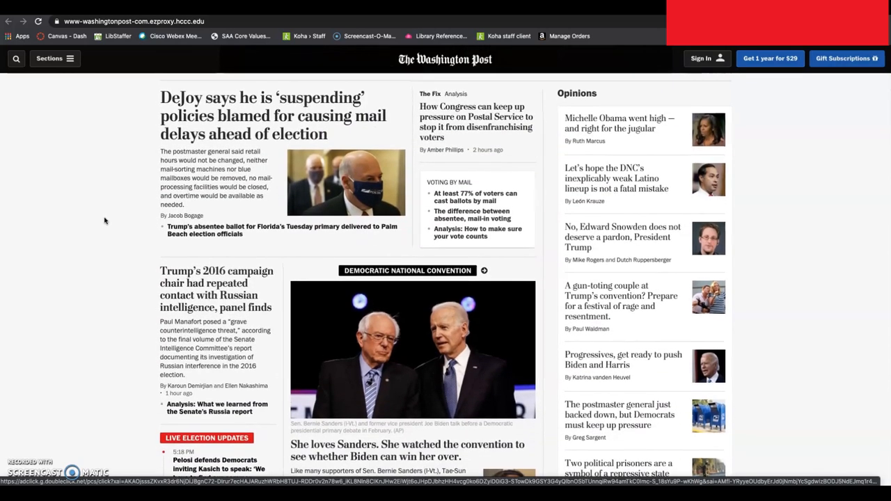
pyautogui.scroll(3)
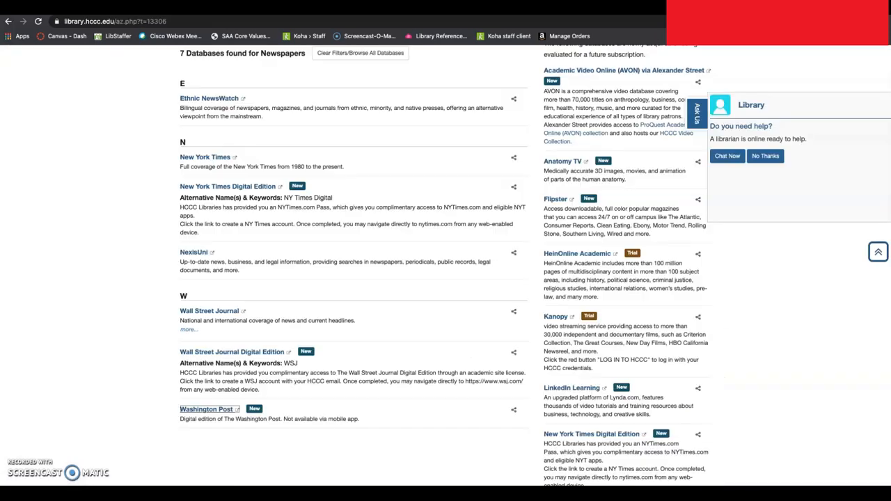
# - Scroll back to the top of the A-Z Databases: Newspapers page showing the curbside pickup notice
pyautogui.scroll(3)
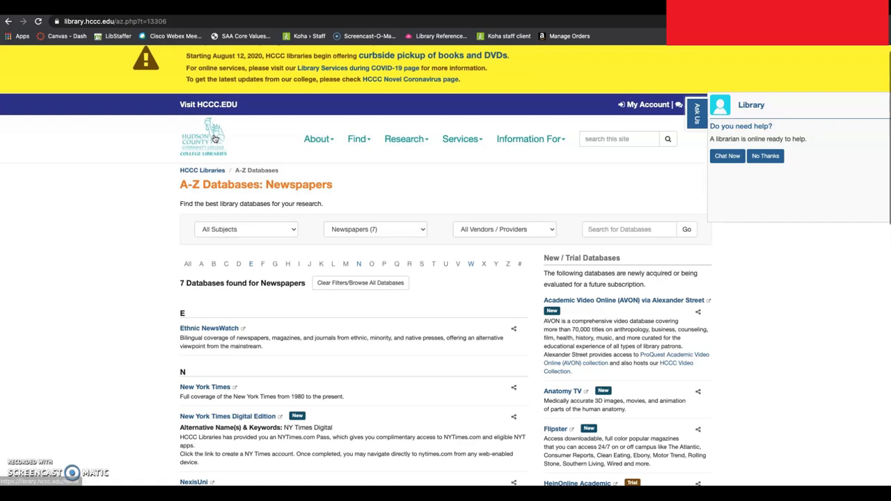
pyautogui.moveTo(682, 160)
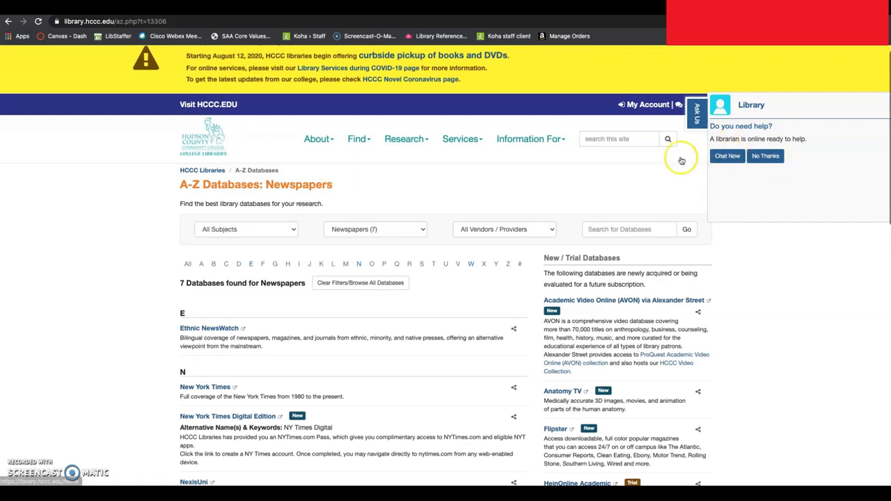
pyautogui.moveTo(756, 276)
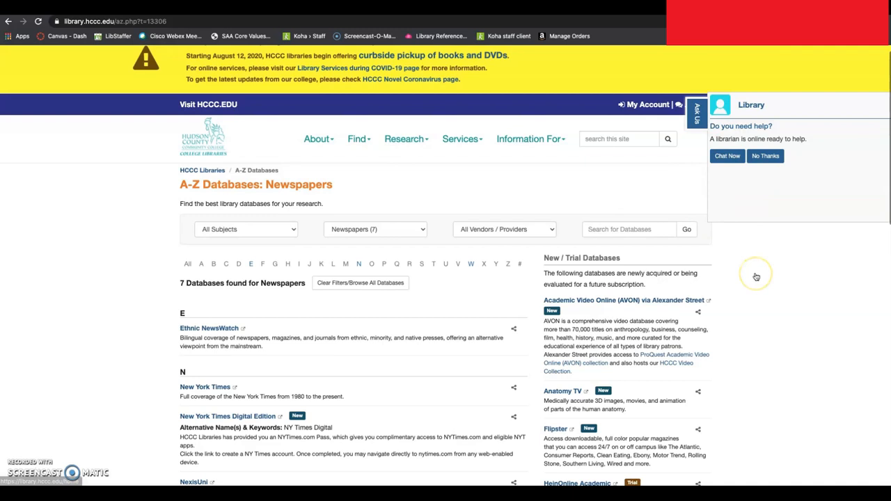